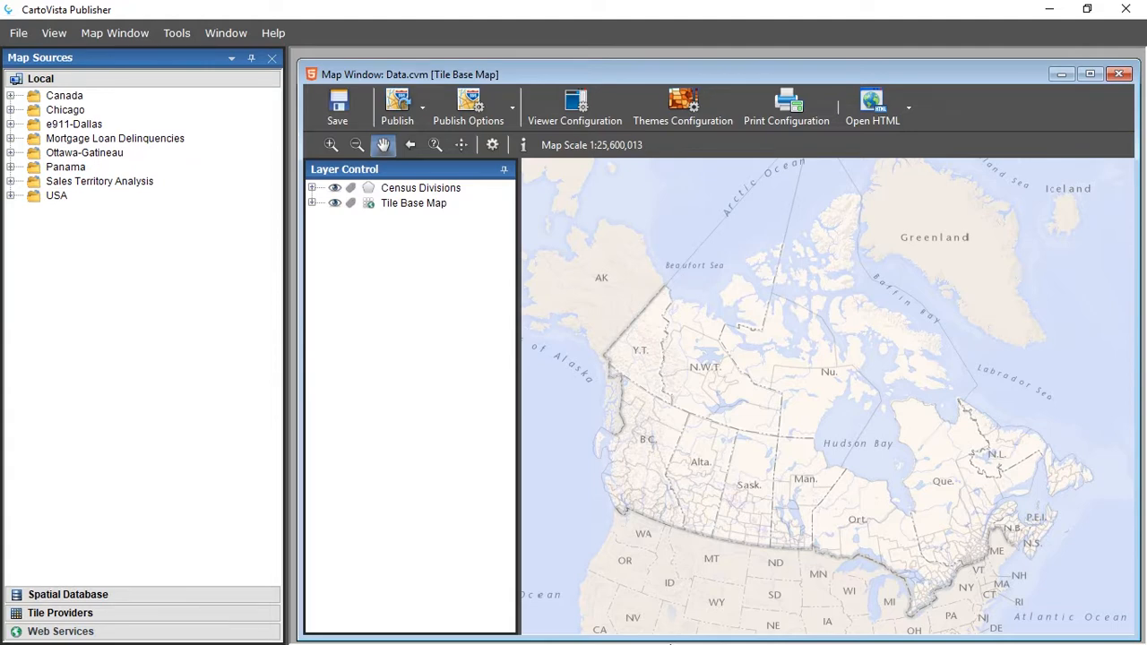
pyautogui.moveTo(505, 419)
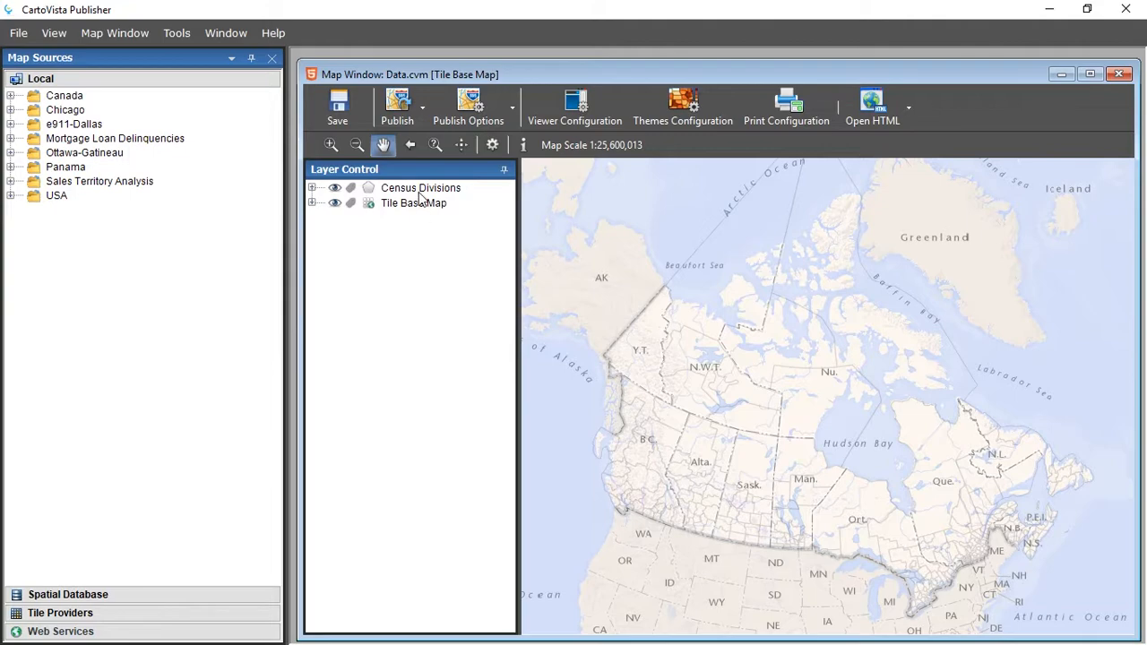
# Bring up the Census Divisions layer's shortcut menu with its Properties submenu.
pyautogui.rightClick(419, 188)
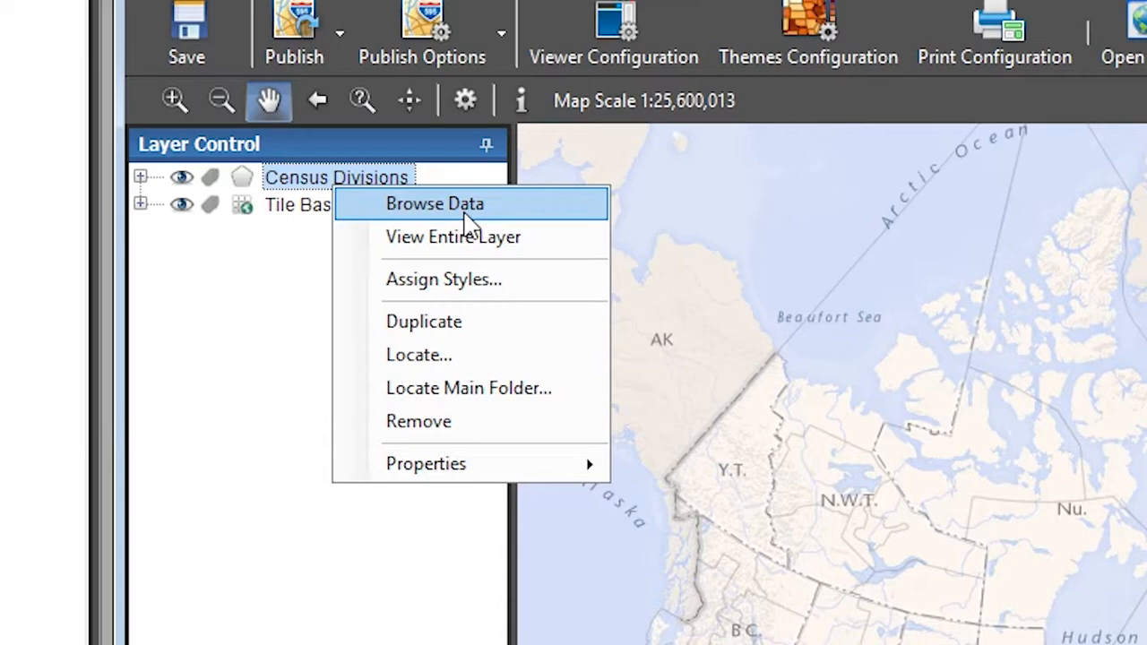
pyautogui.click(433, 204)
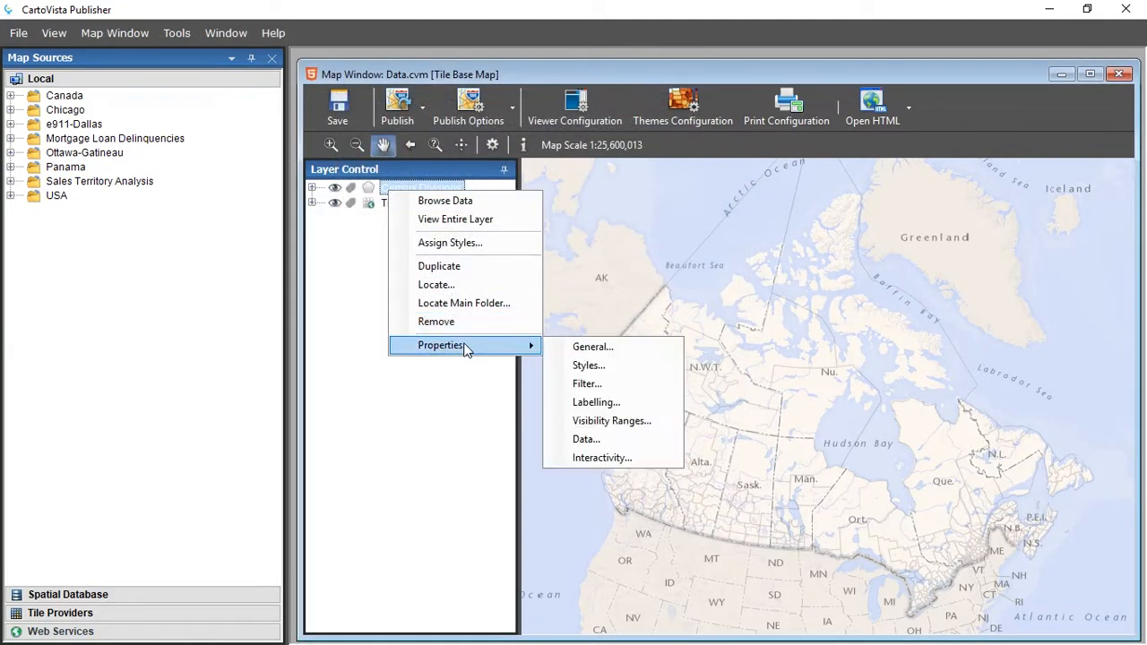
# In the layer's Data properties, choose ID as unique identifier and begin adding thematic data.
pyautogui.click(586, 439)
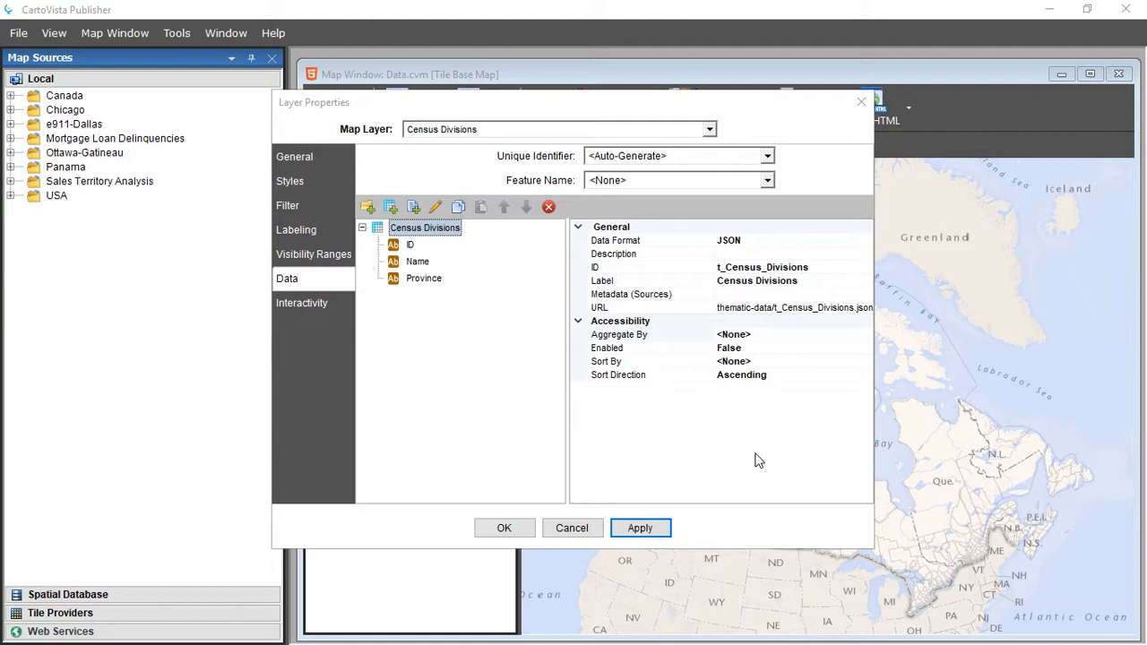
pyautogui.moveTo(767, 201)
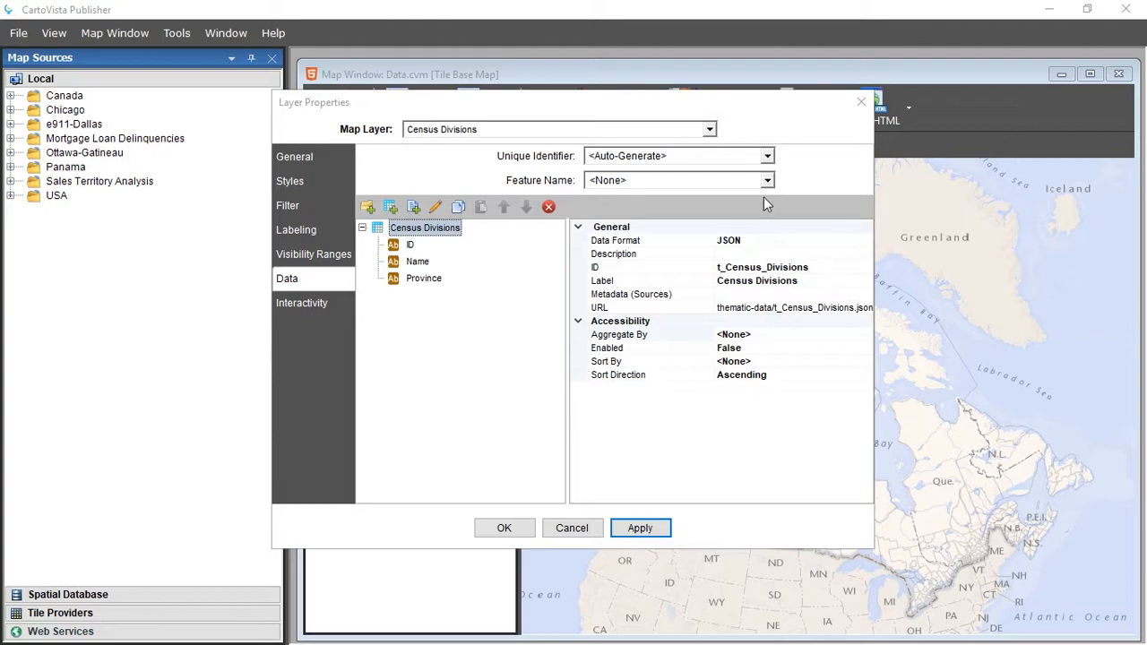
pyautogui.click(767, 156)
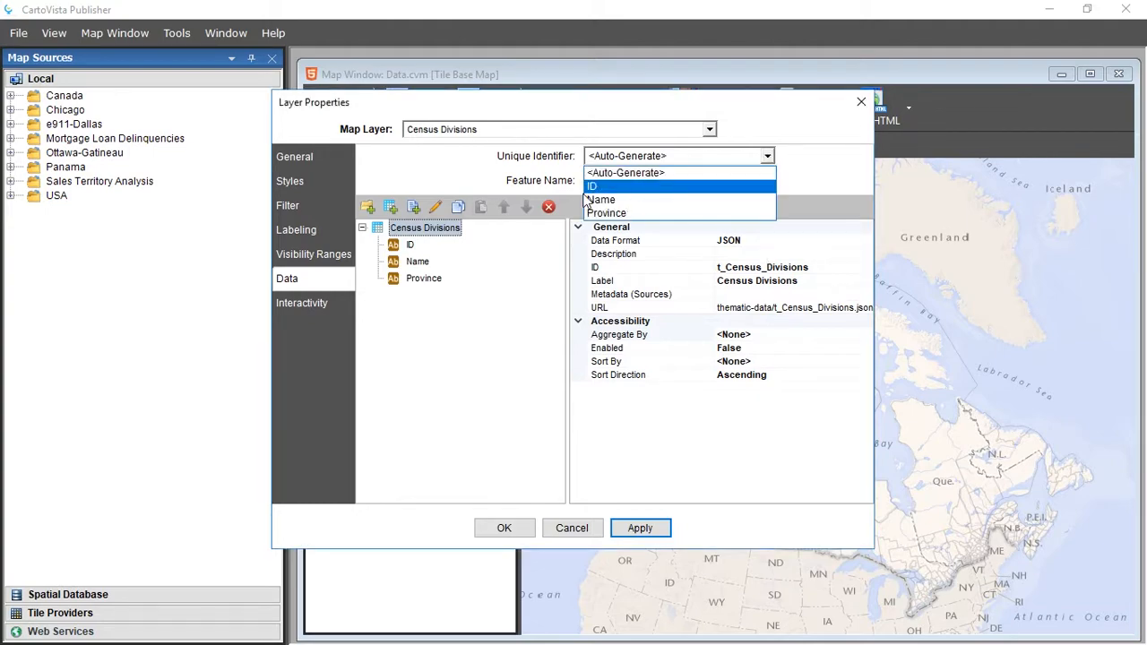
pyautogui.click(593, 185)
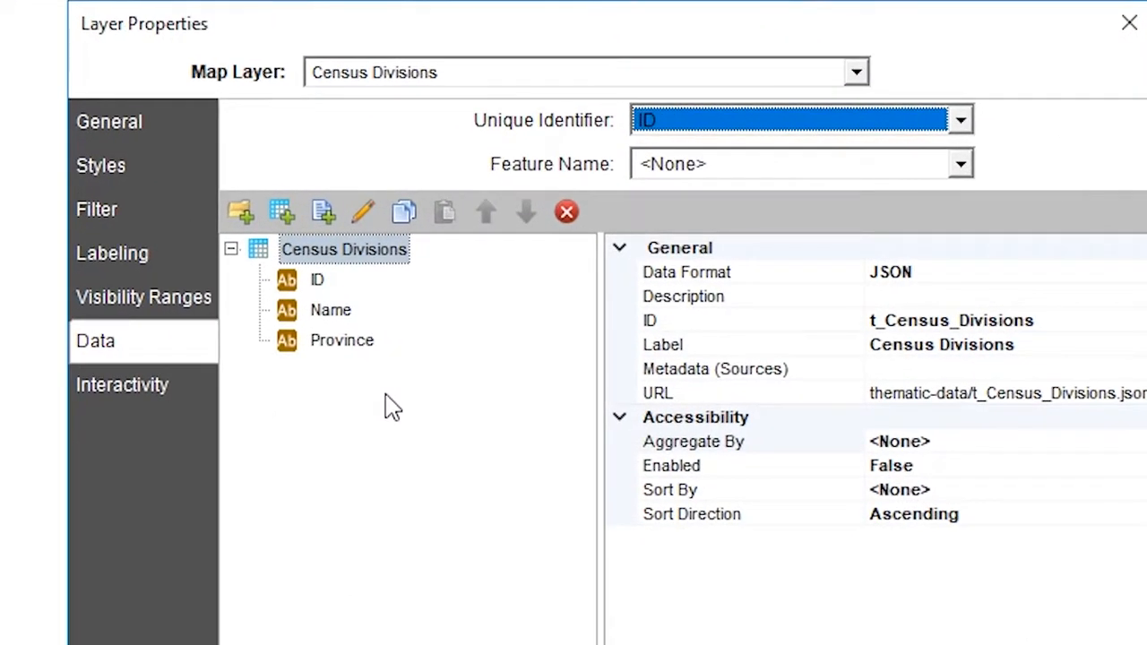
pyautogui.click(240, 211)
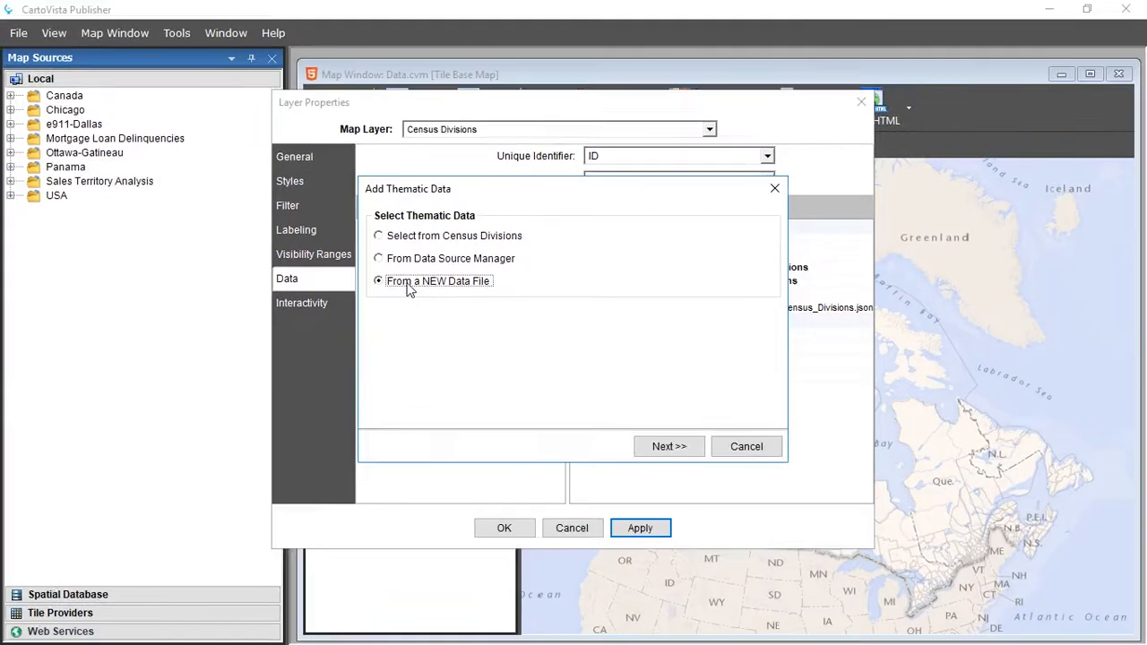
# Attach all CAN_Statistiques_2016 columns from the Data Source Manager to Census Divisions, removing the unneeded column.
pyautogui.click(377, 258)
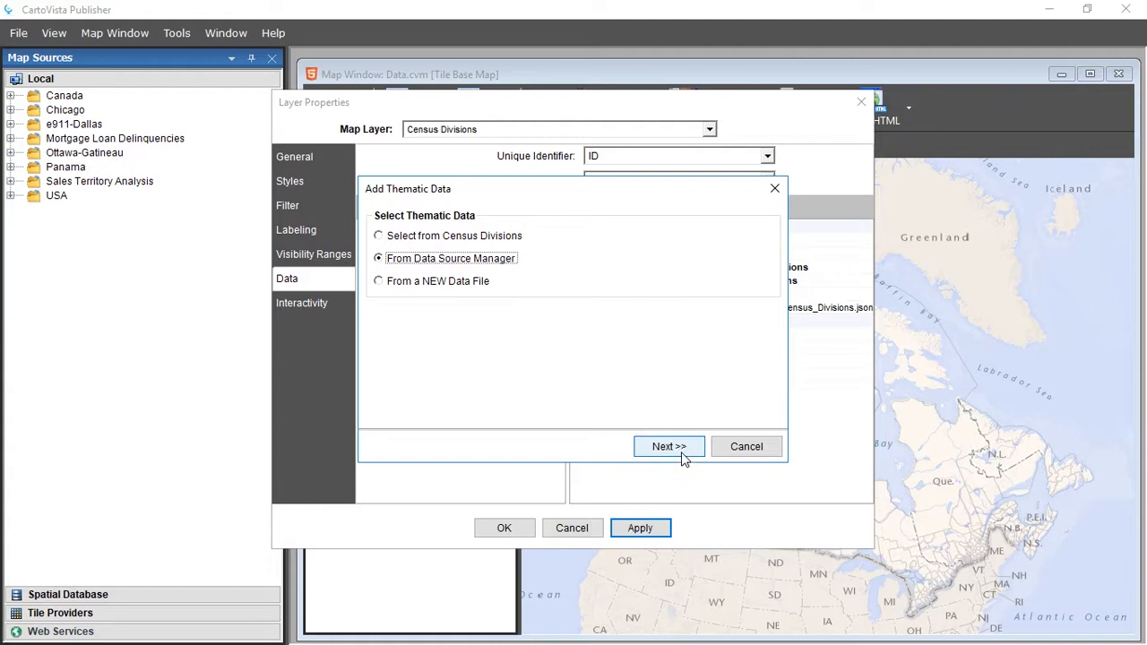
pyautogui.click(669, 446)
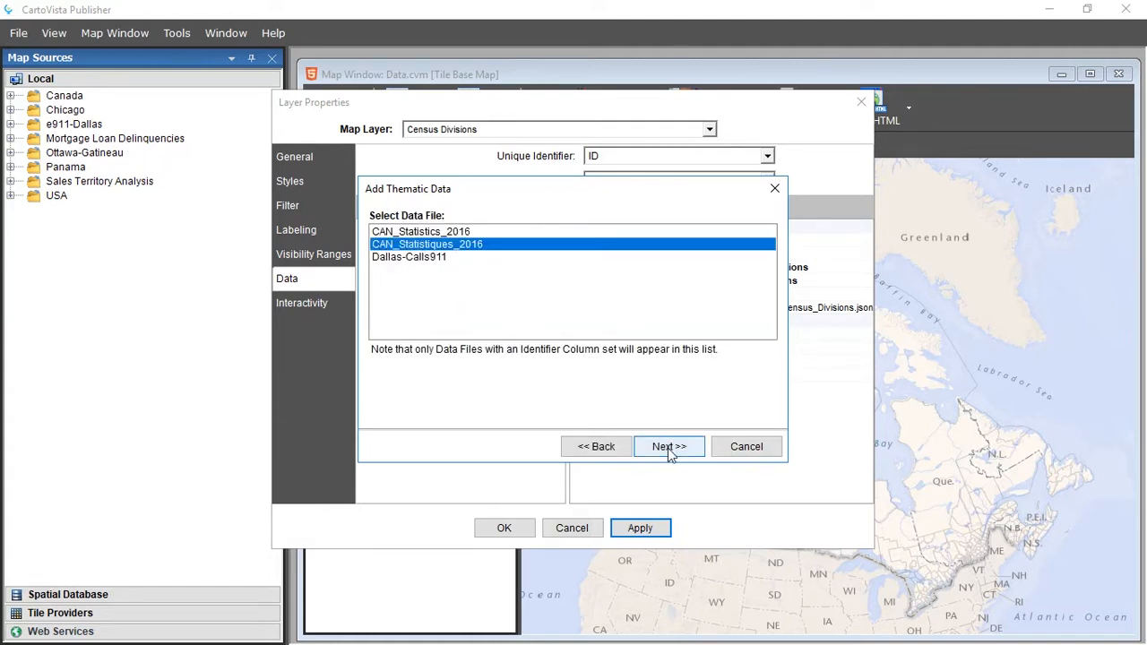
pyautogui.click(669, 446)
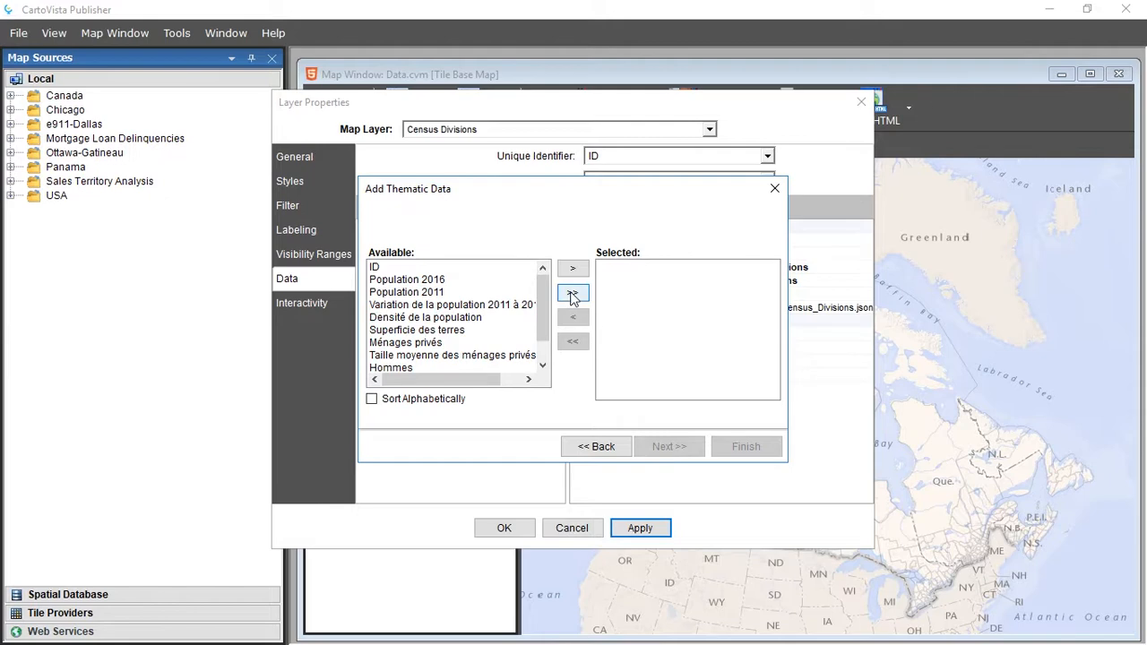
pyautogui.click(574, 292)
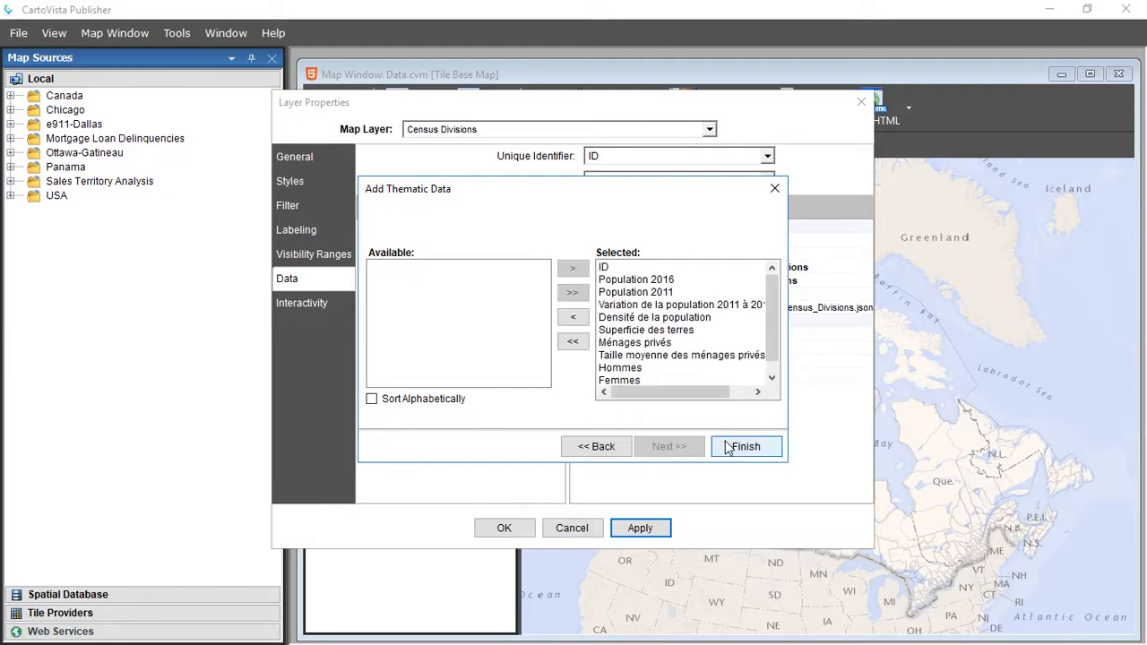
pyautogui.click(745, 446)
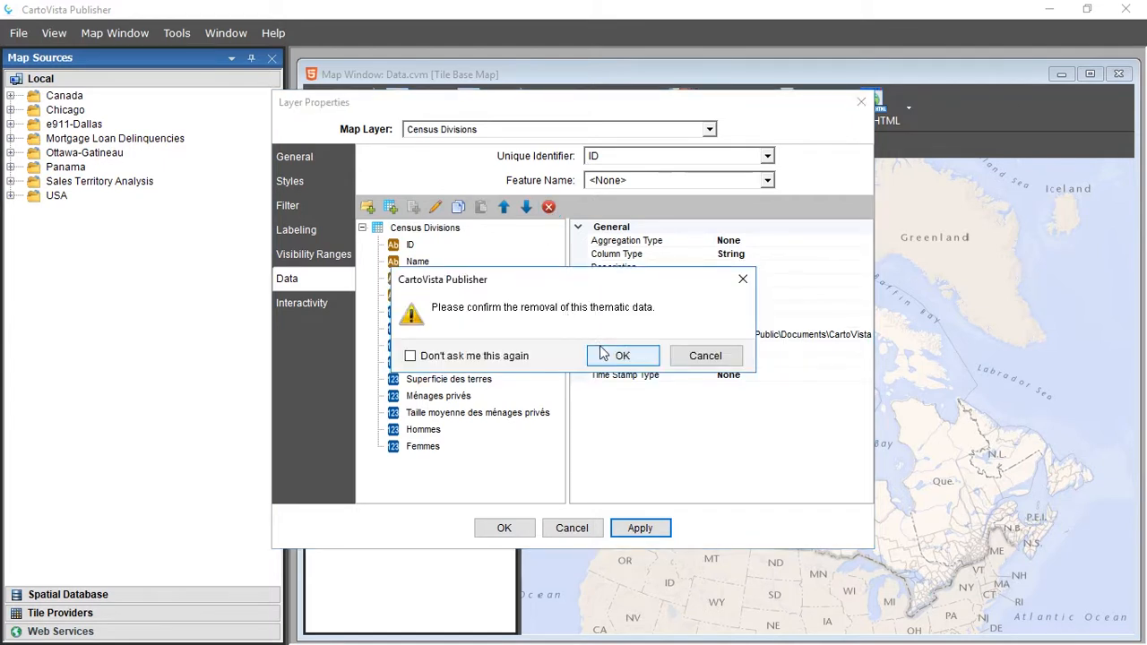
pyautogui.click(624, 355)
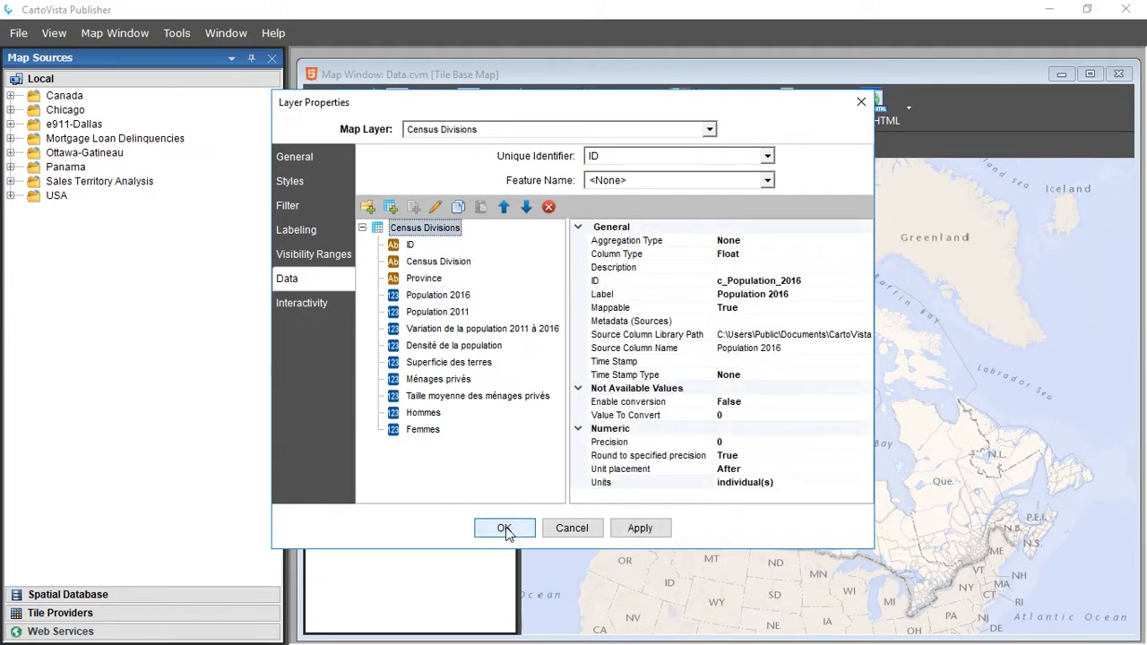
pyautogui.click(506, 527)
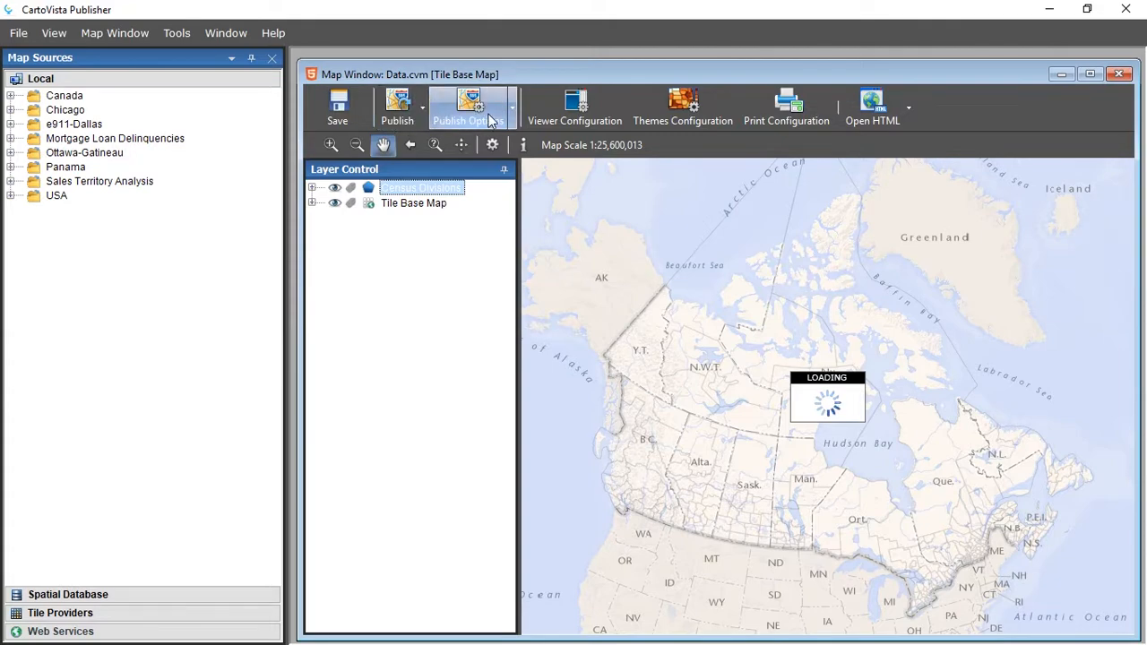
# Publish the map to the browser via Publish Options.
pyautogui.click(468, 102)
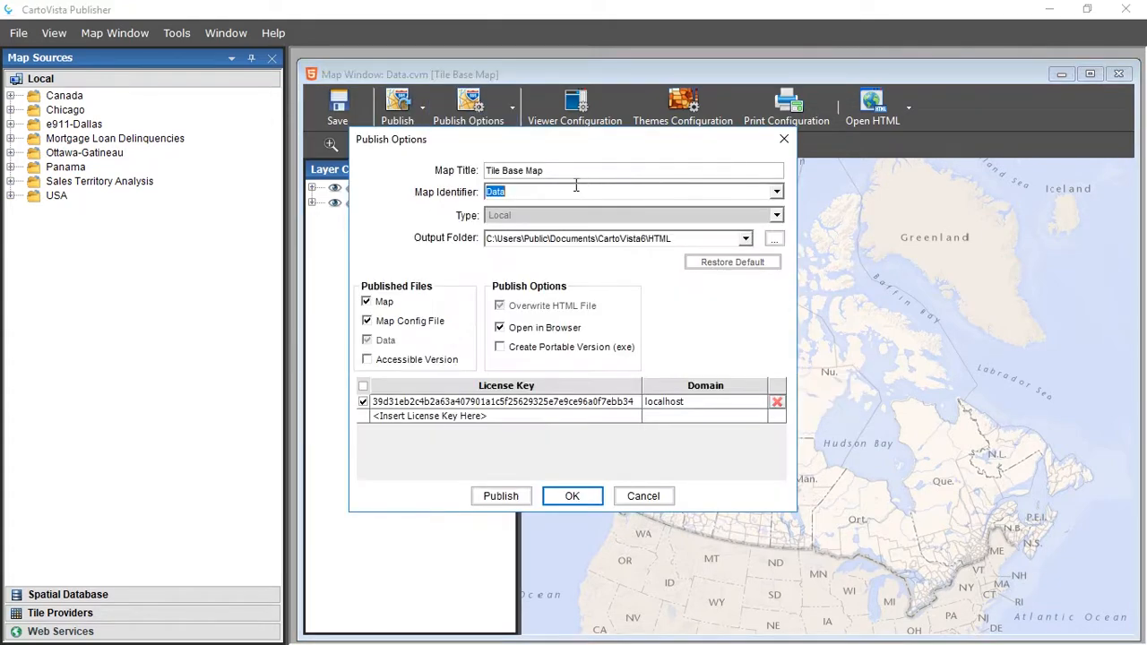
pyautogui.click(502, 495)
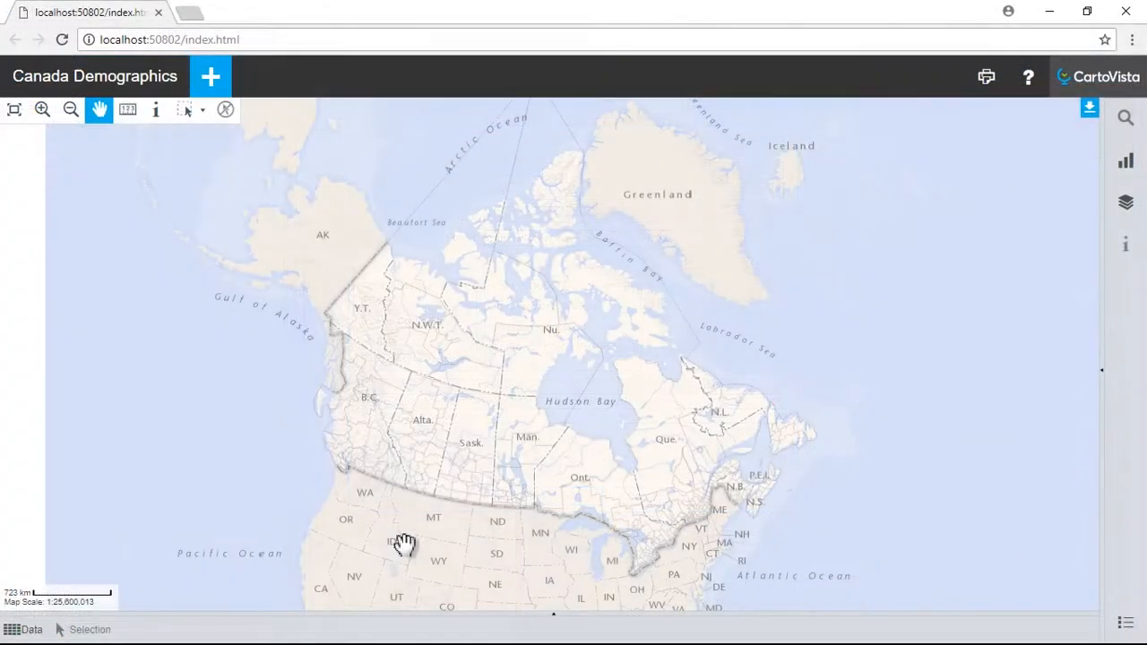
# Add a Census Divisions thematic on Population 2016 using color ranges.
pyautogui.click(212, 76)
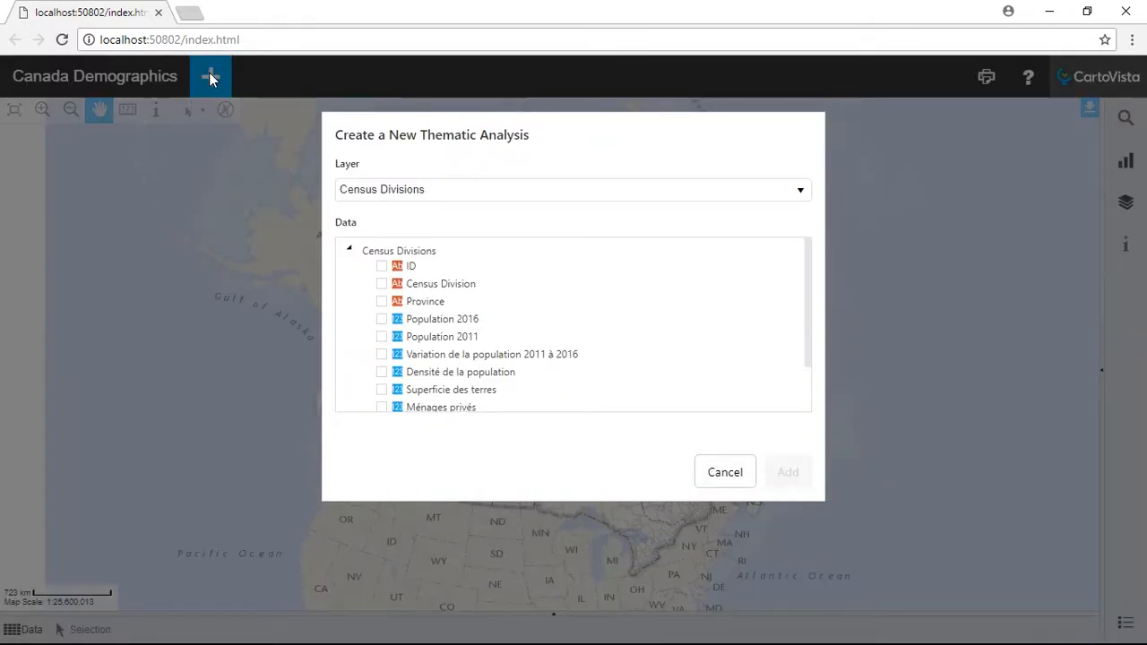
pyautogui.moveTo(386, 325)
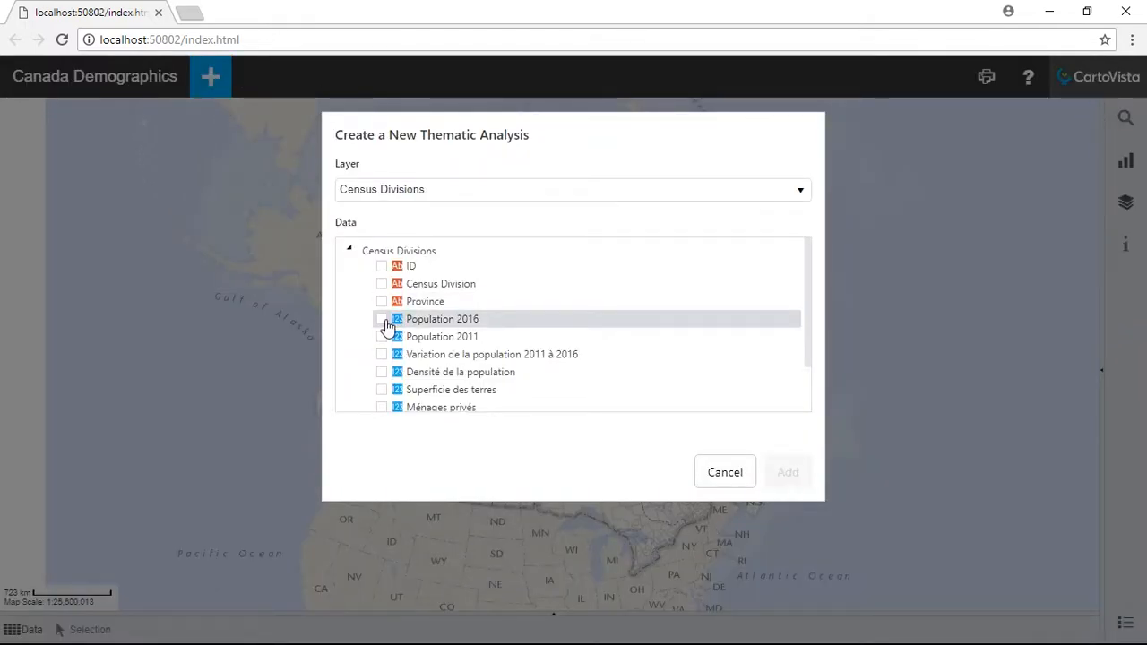
pyautogui.click(382, 319)
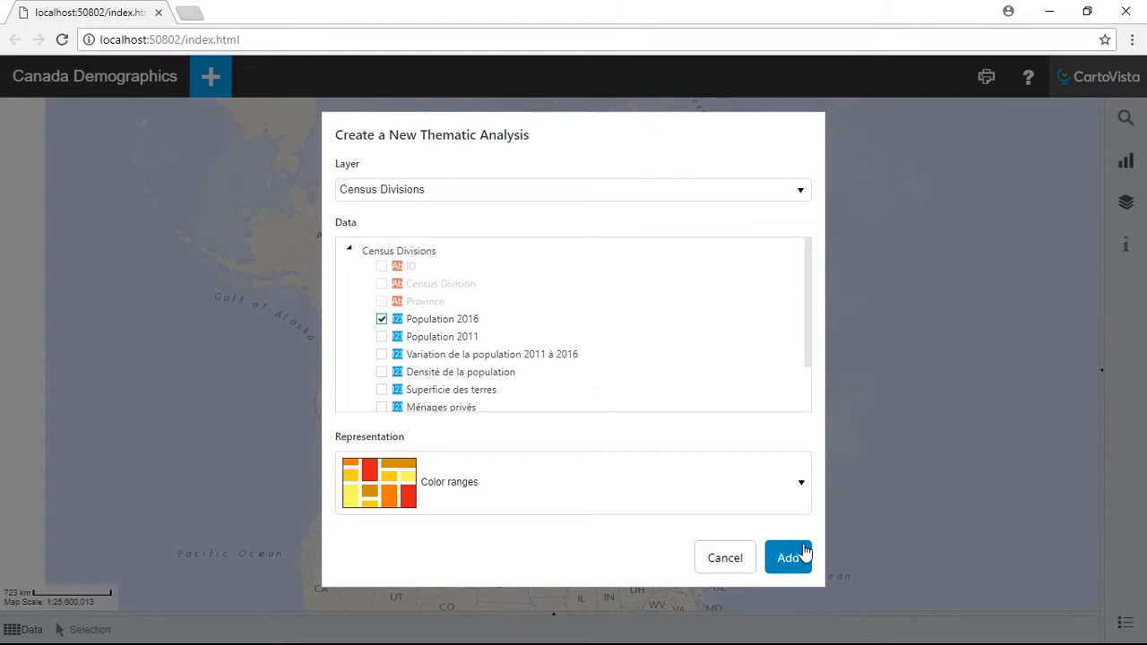
pyautogui.click(789, 558)
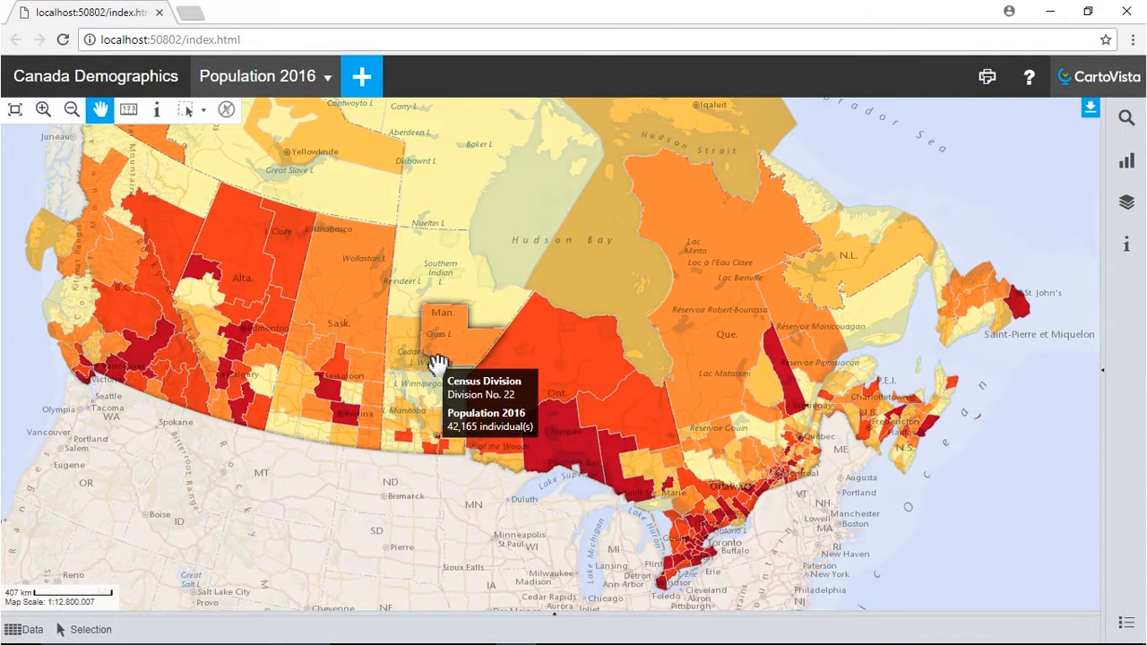
pyautogui.moveTo(536, 615)
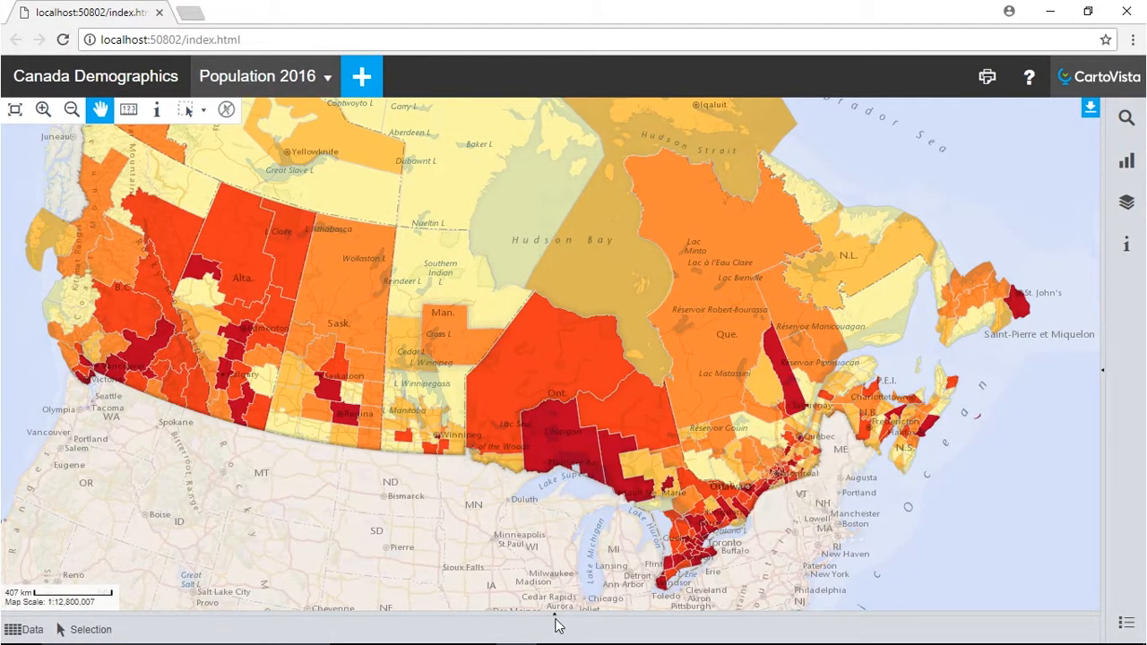